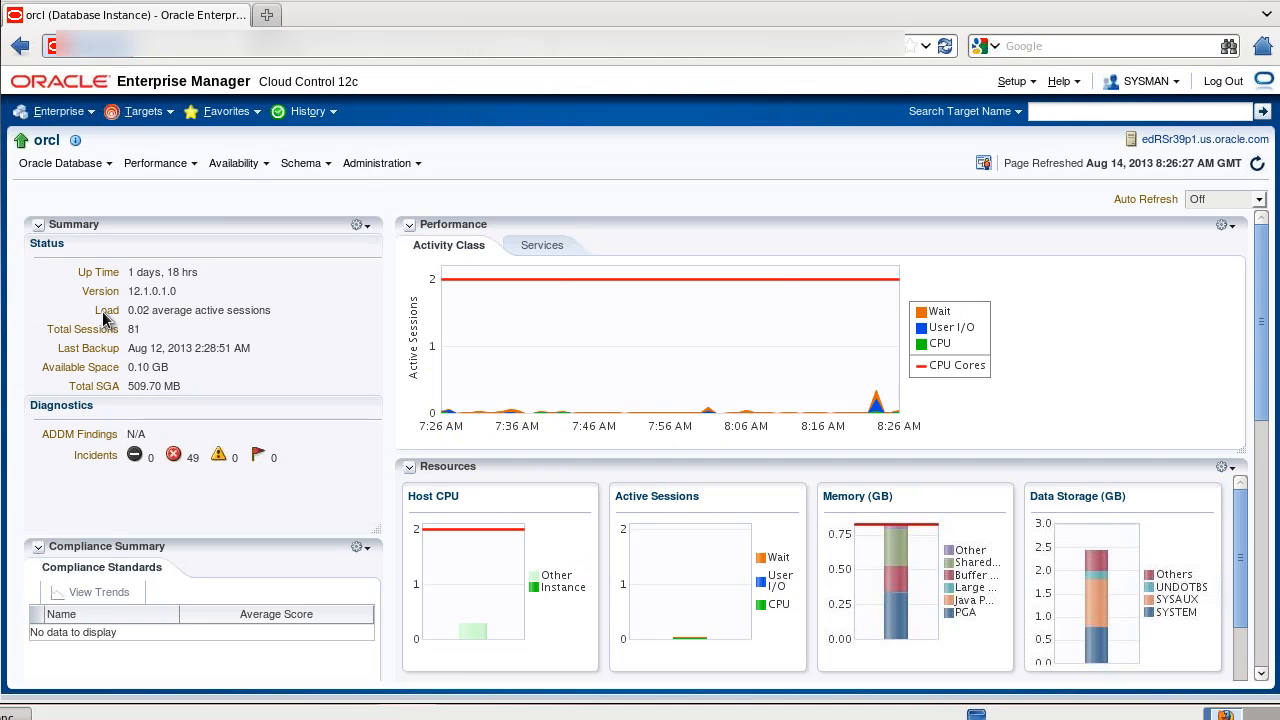
Reach Schedule Backup for orcl via the Availability menu, keeping the NC_SYSDBA credential.
click(234, 163)
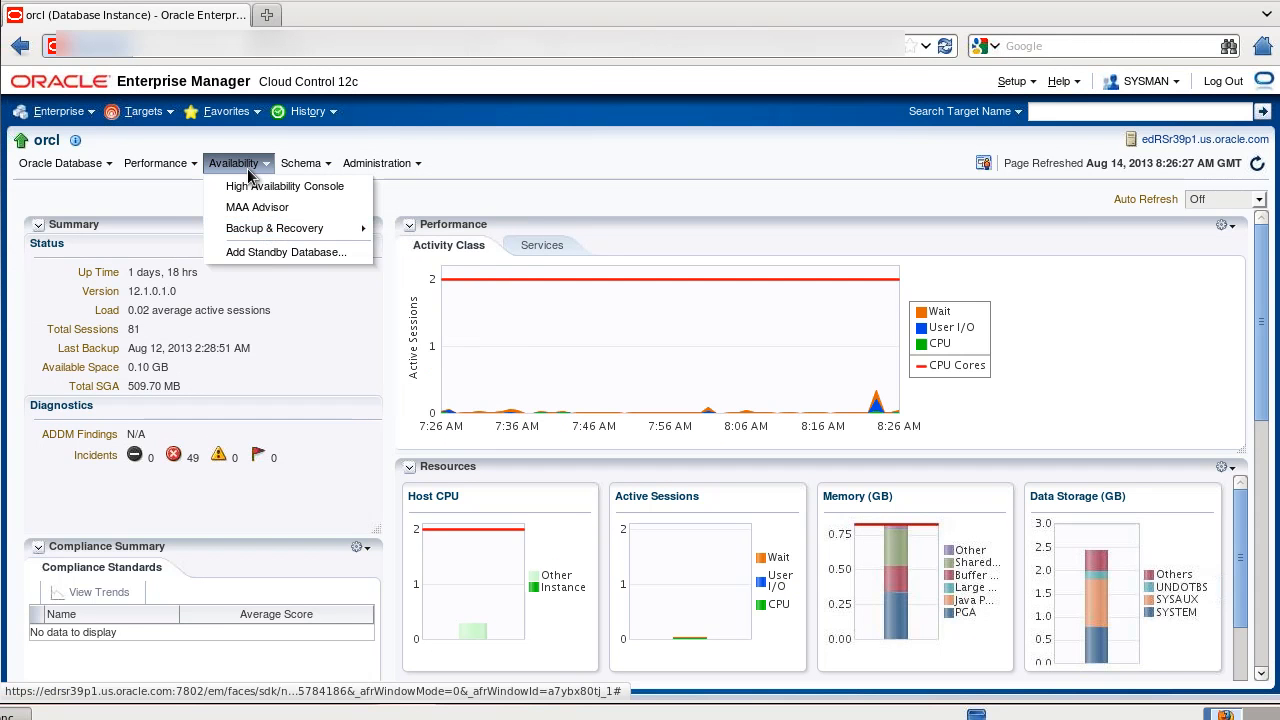
mouse_move(274, 228)
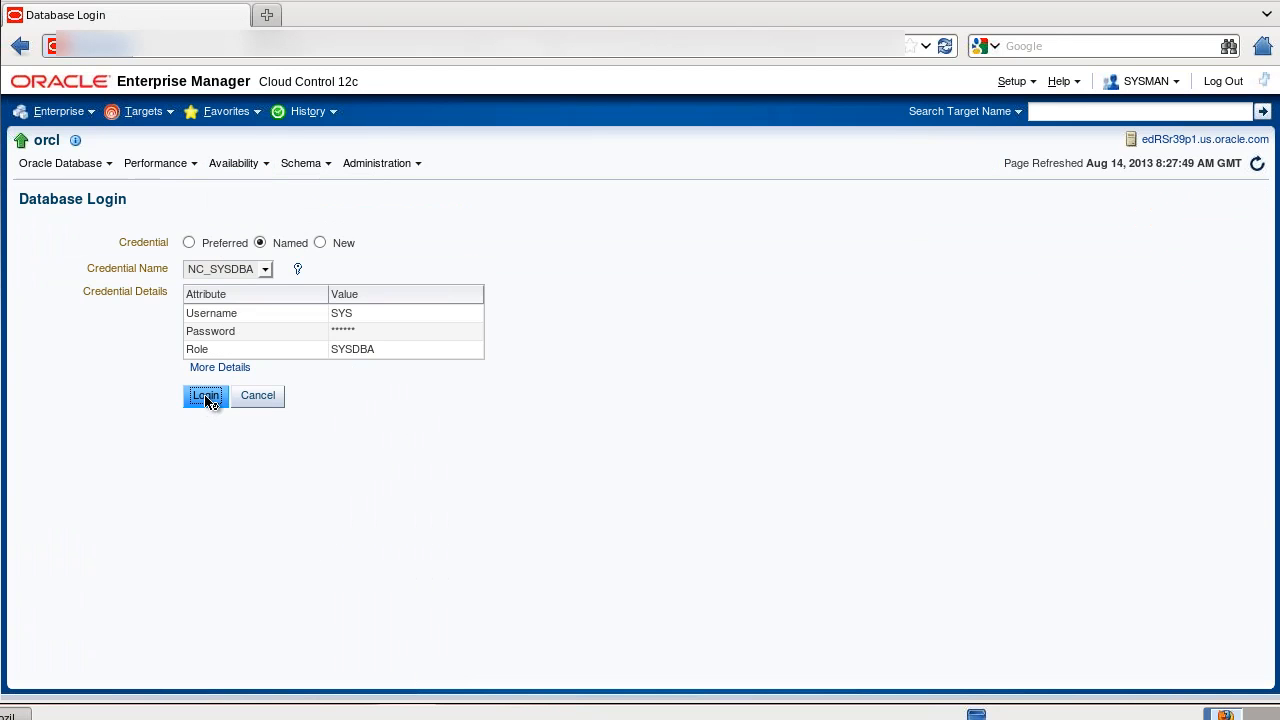
Log in as SYSDBA and start a customized backup with Tablespaces as the backup object.
click(205, 395)
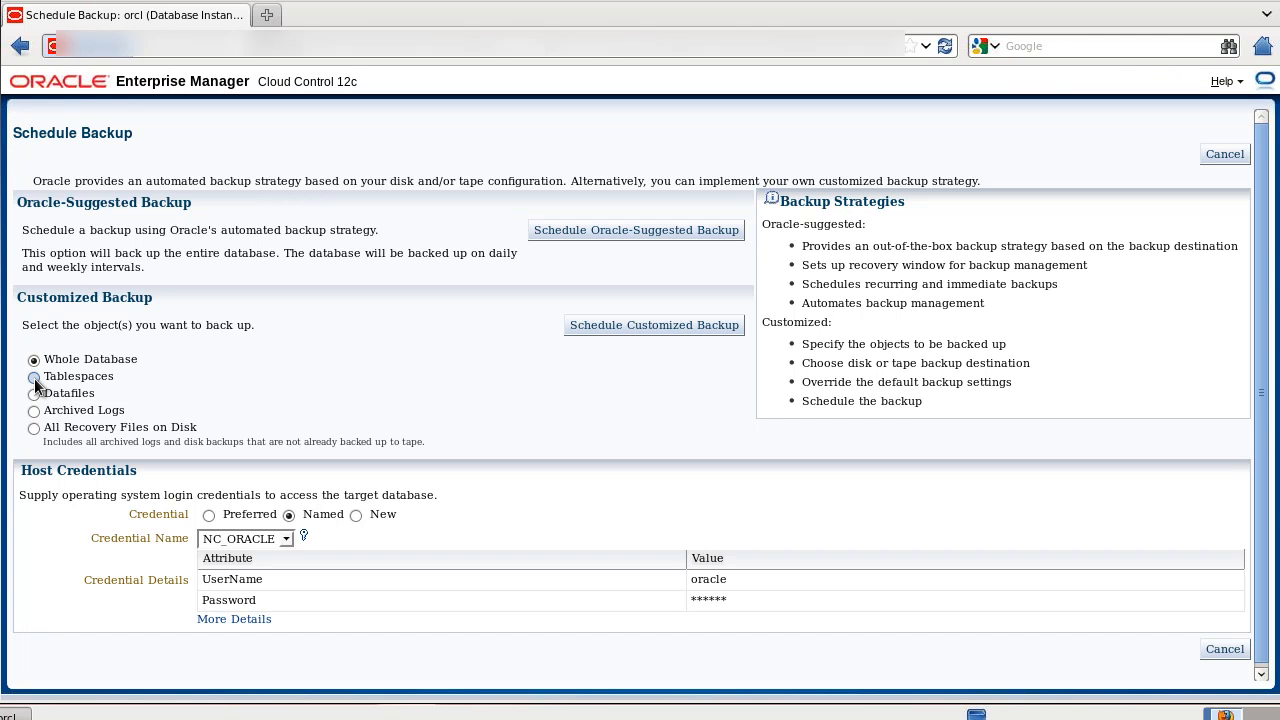
click(34, 376)
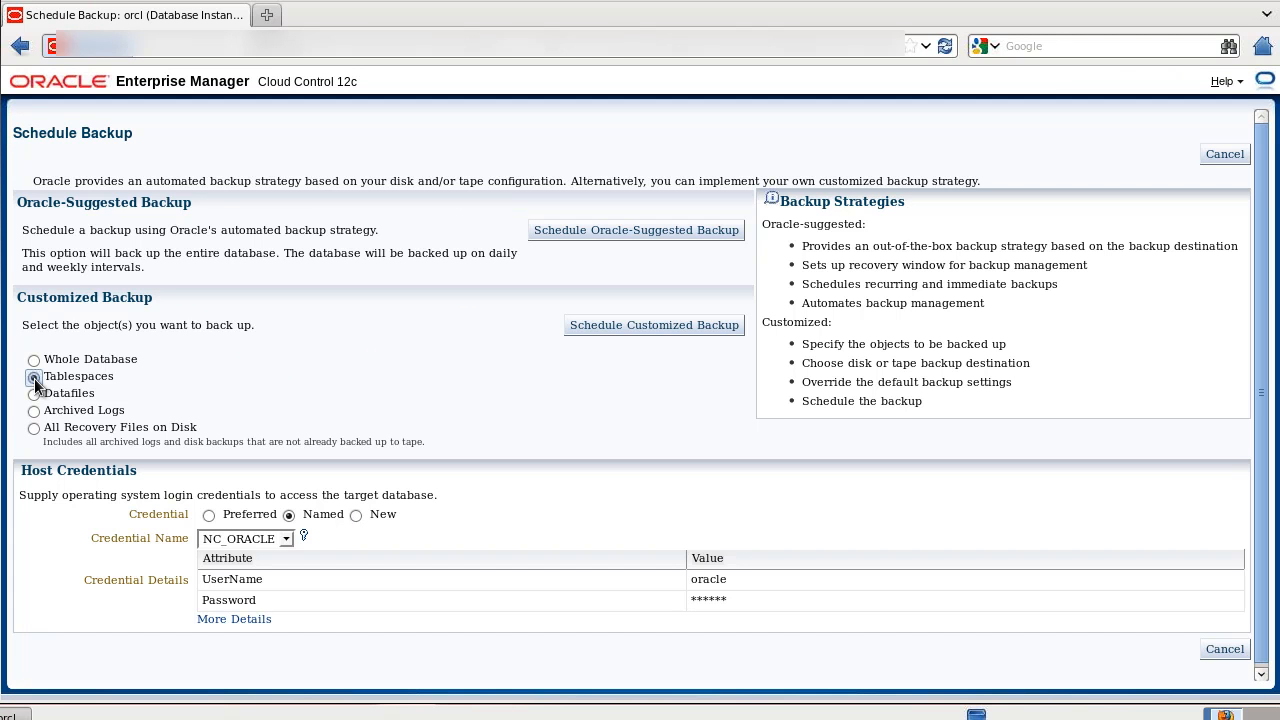
click(34, 375)
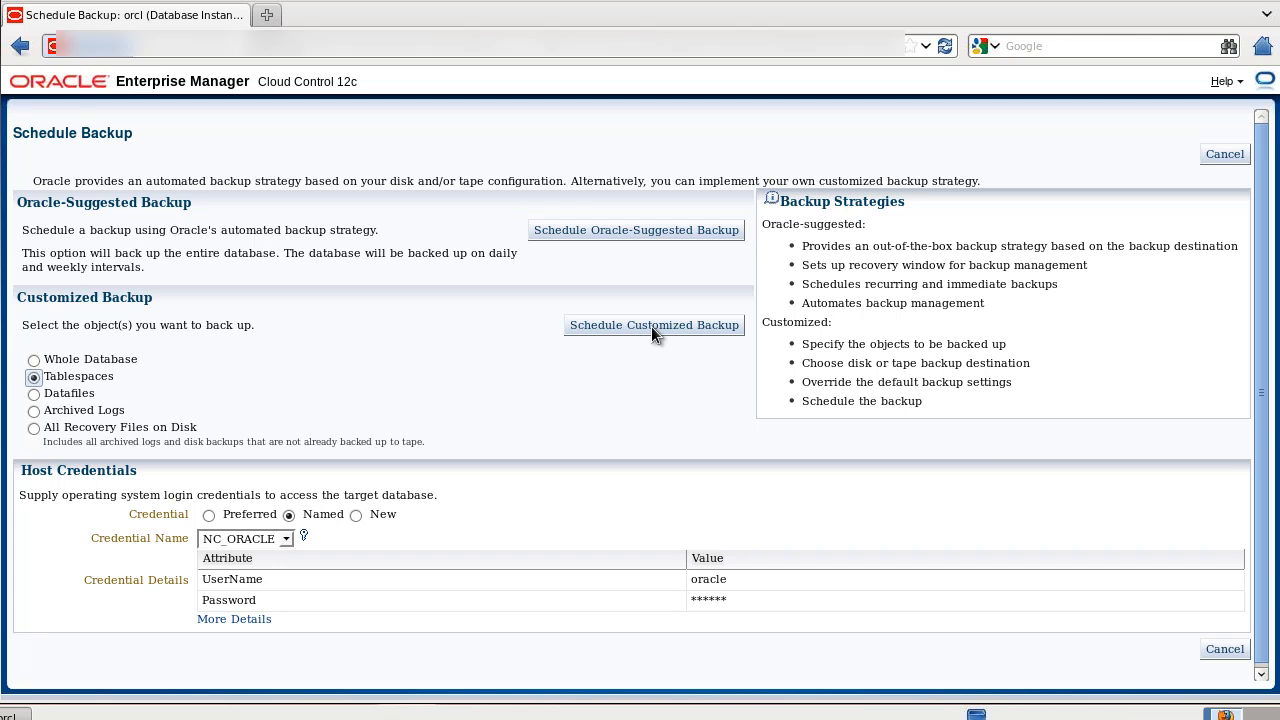
click(654, 324)
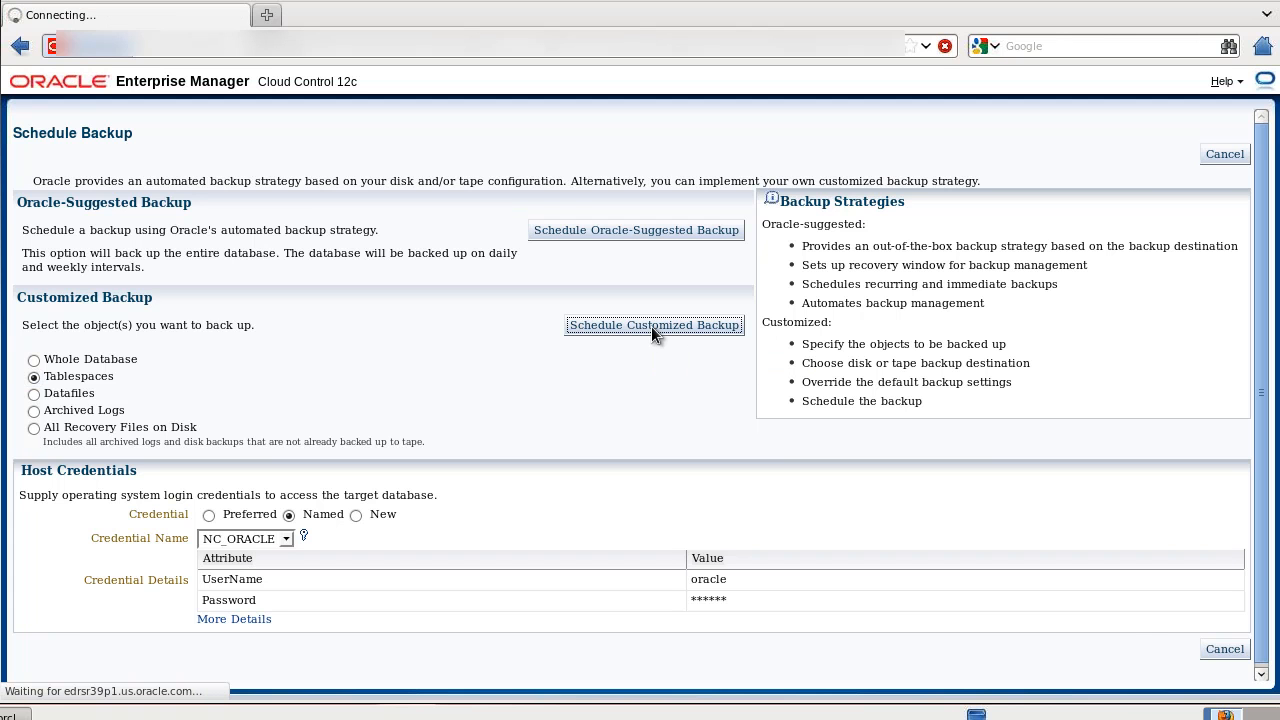
Add the ENCTBS tablespace to the backup list and continue to the Options step.
click(654, 325)
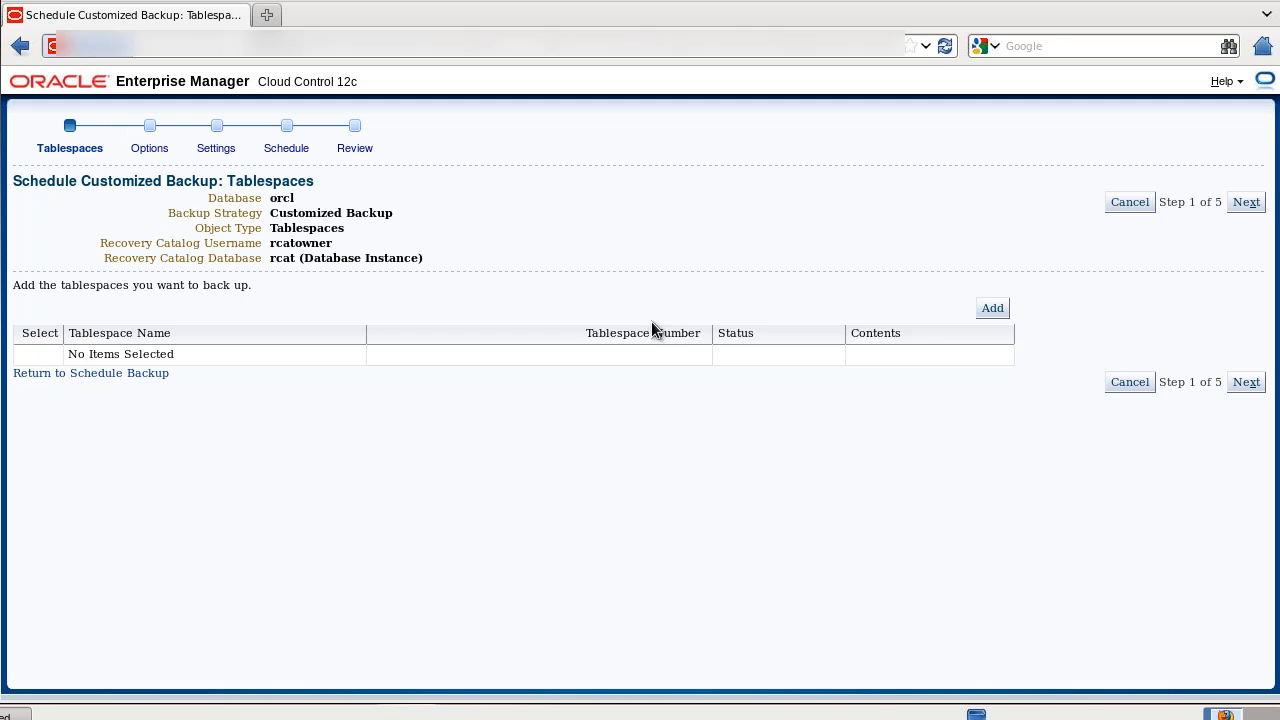
click(991, 307)
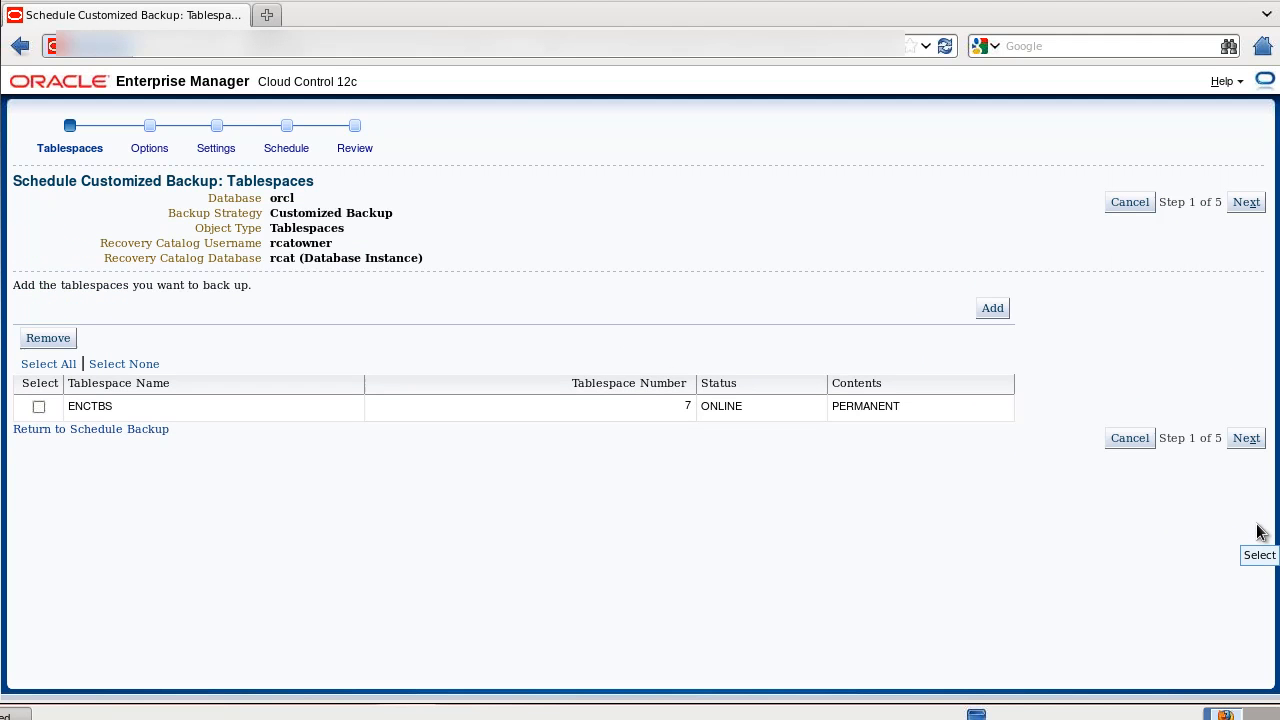
click(1246, 202)
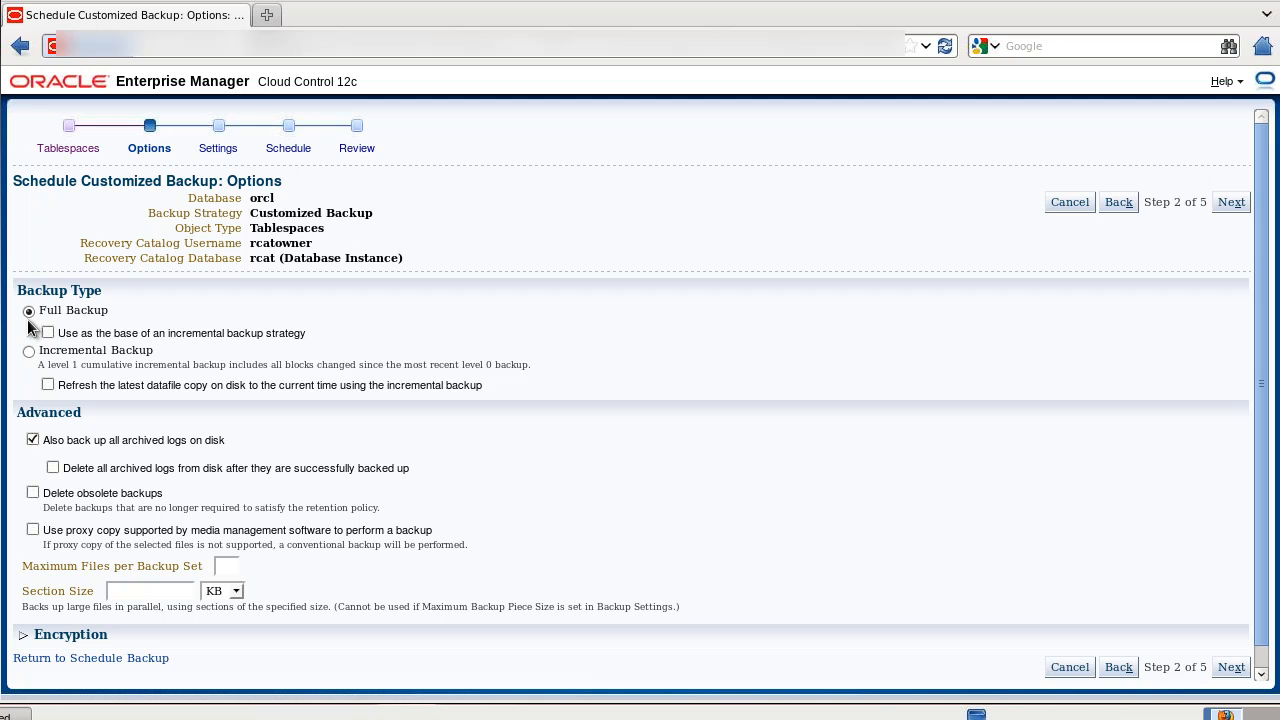
click(33, 492)
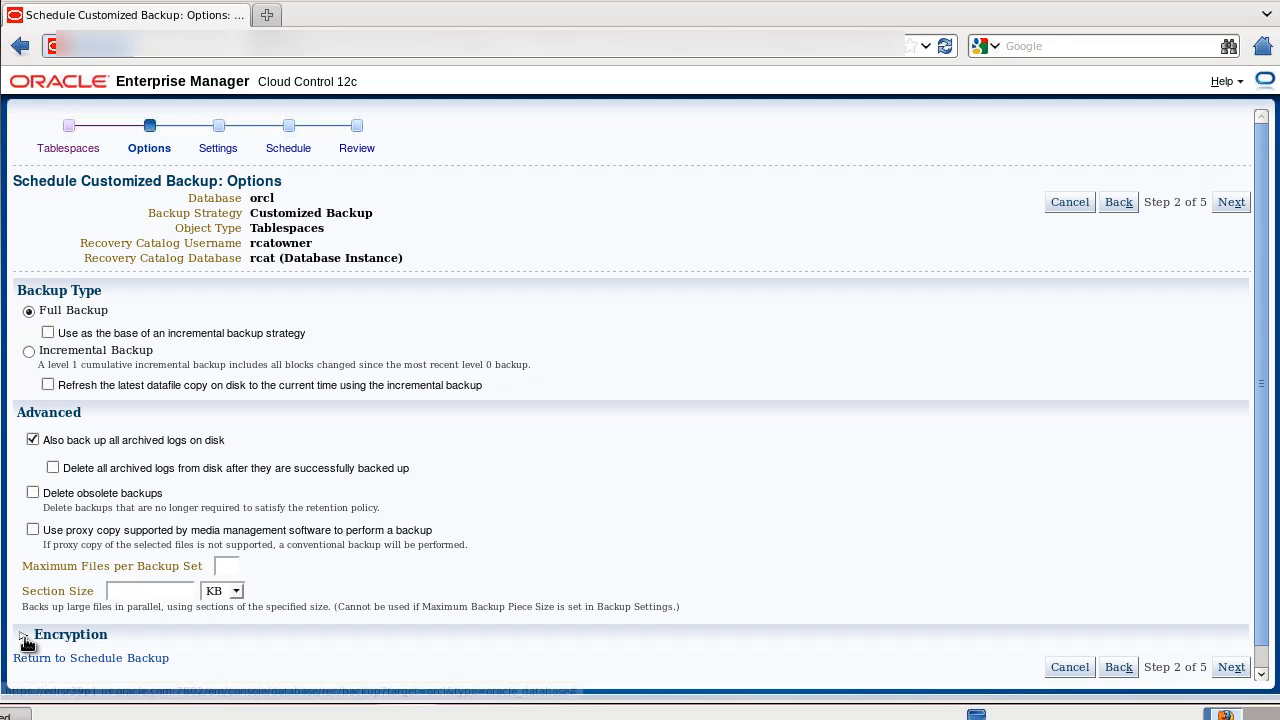
click(22, 634)
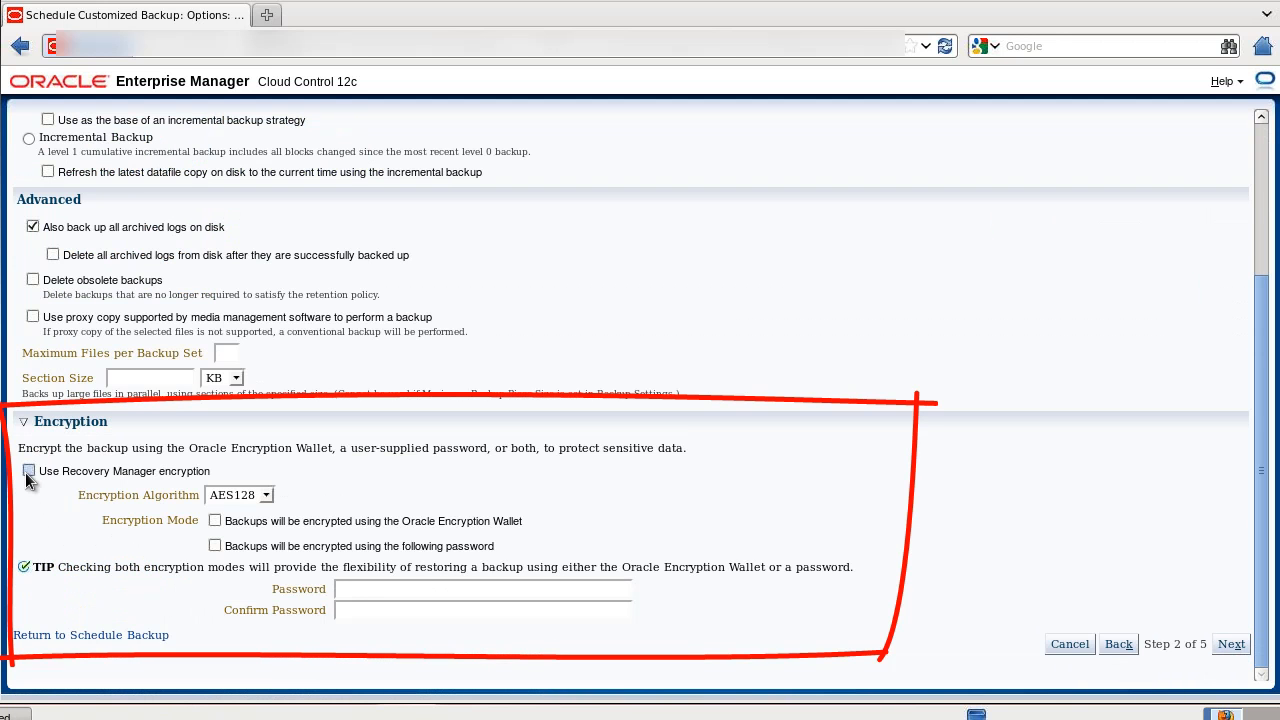
click(29, 471)
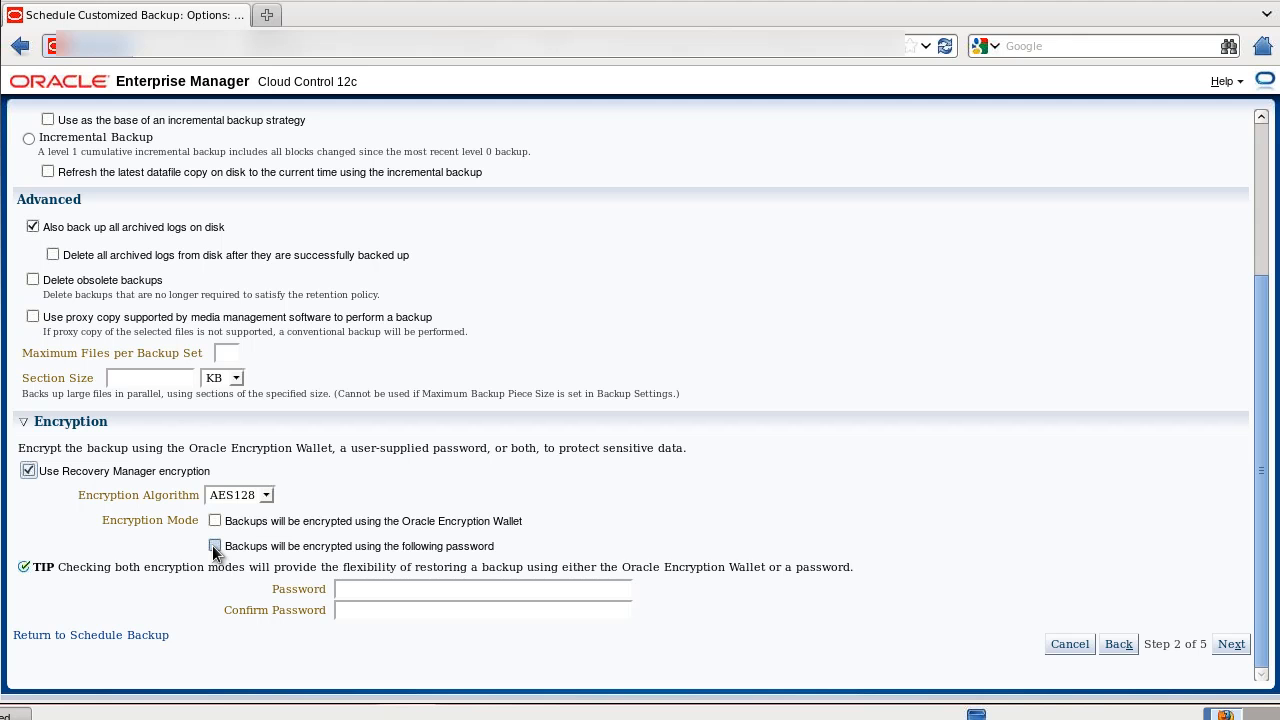
click(214, 545)
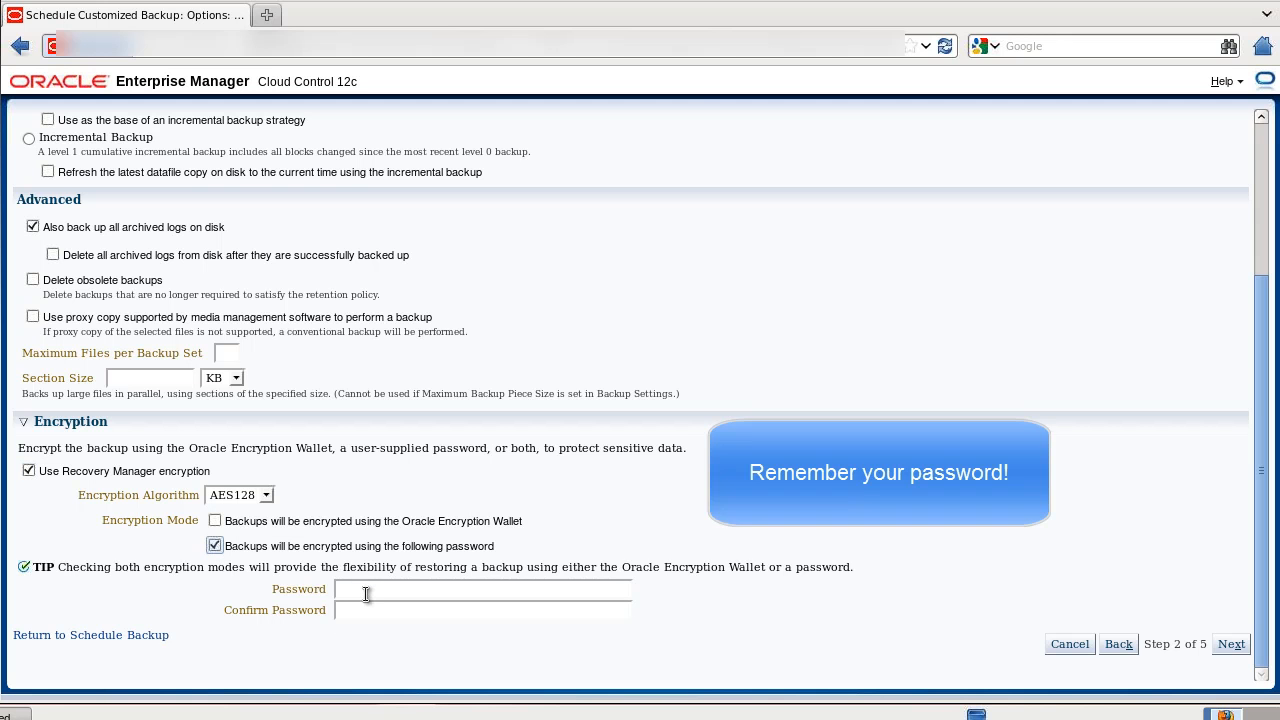
text(password)
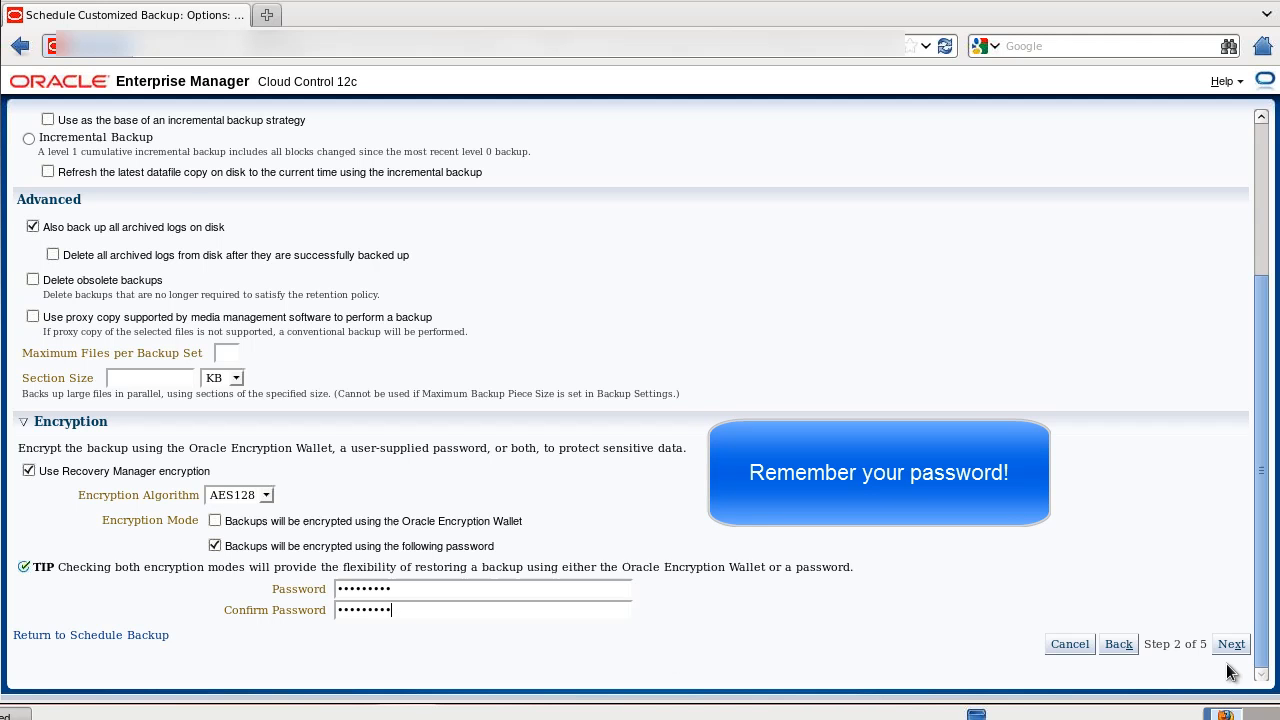
mouse_move(1231, 644)
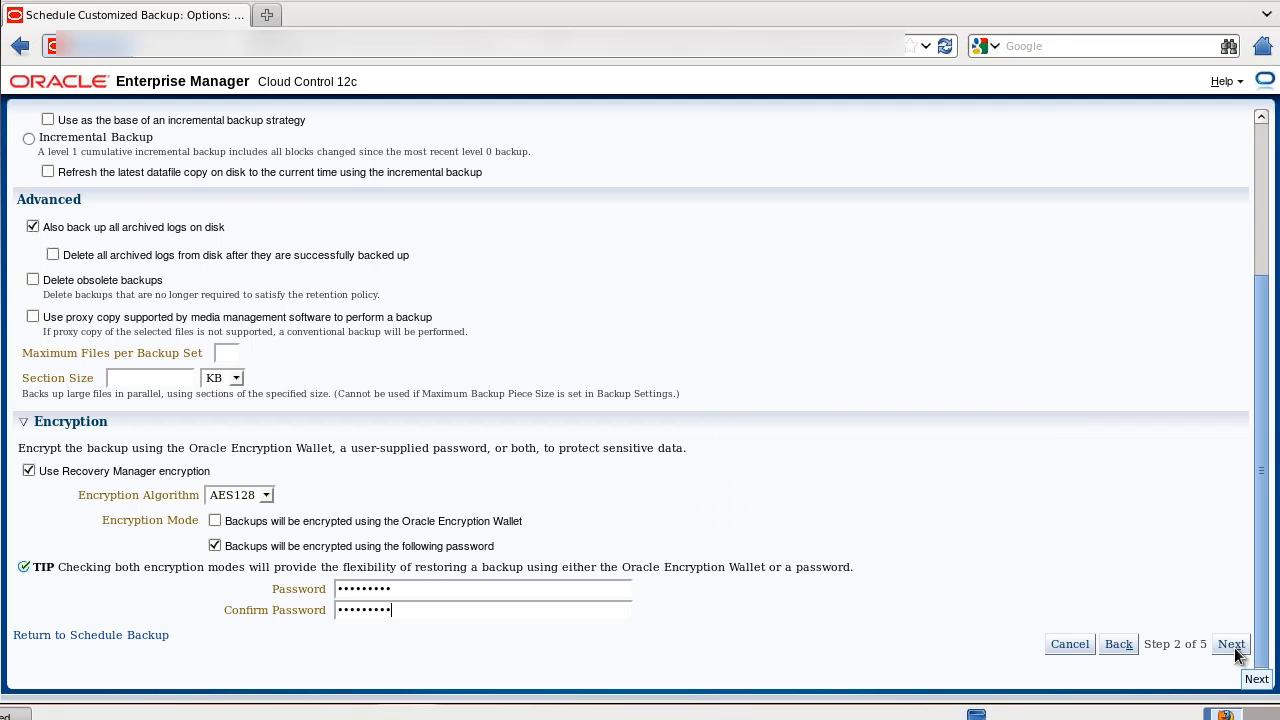
Advance to Review, check the encryption and ENCTBS lines in the RMAN script, and submit the job.
click(1231, 644)
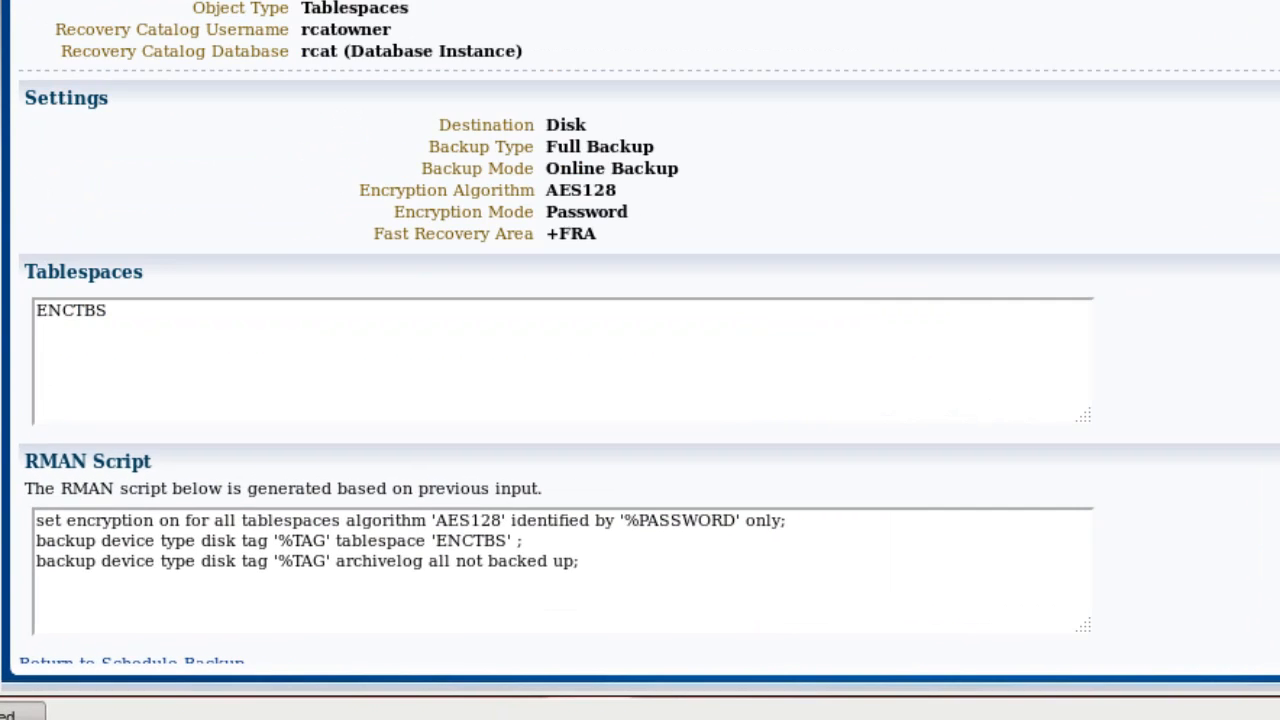
drag(555, 505, 910, 505)
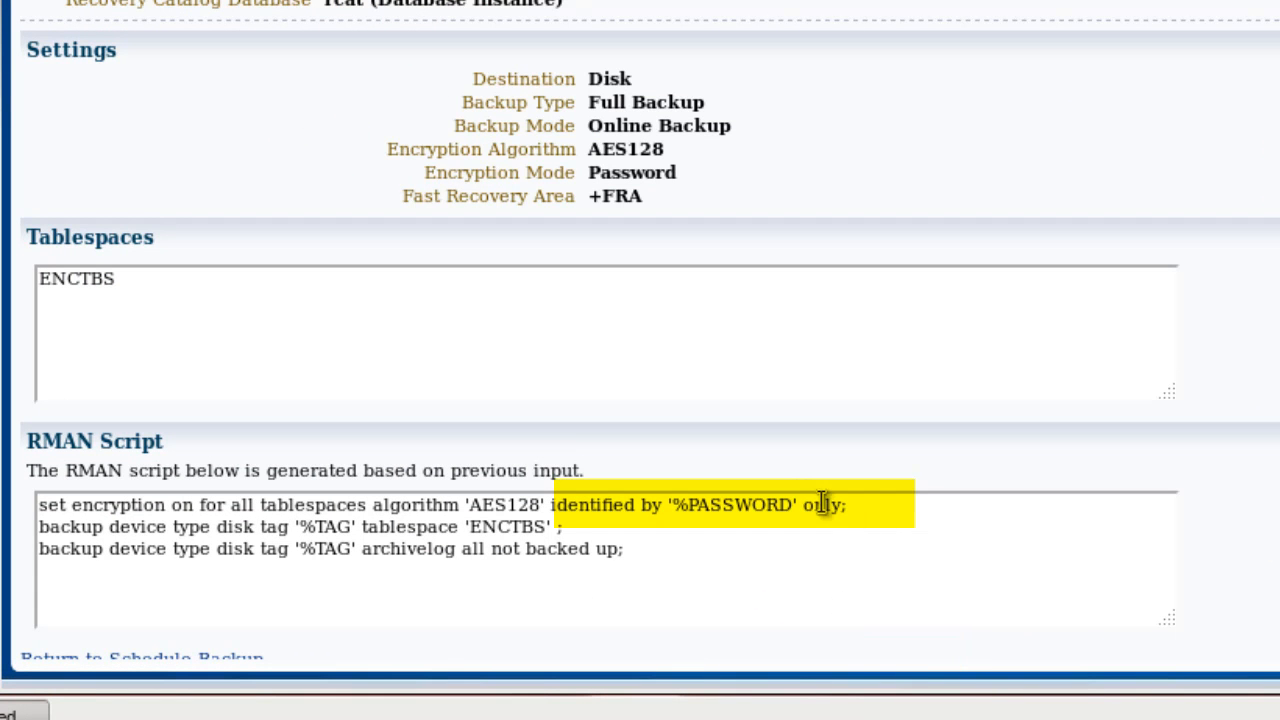
mouse_move(685, 518)
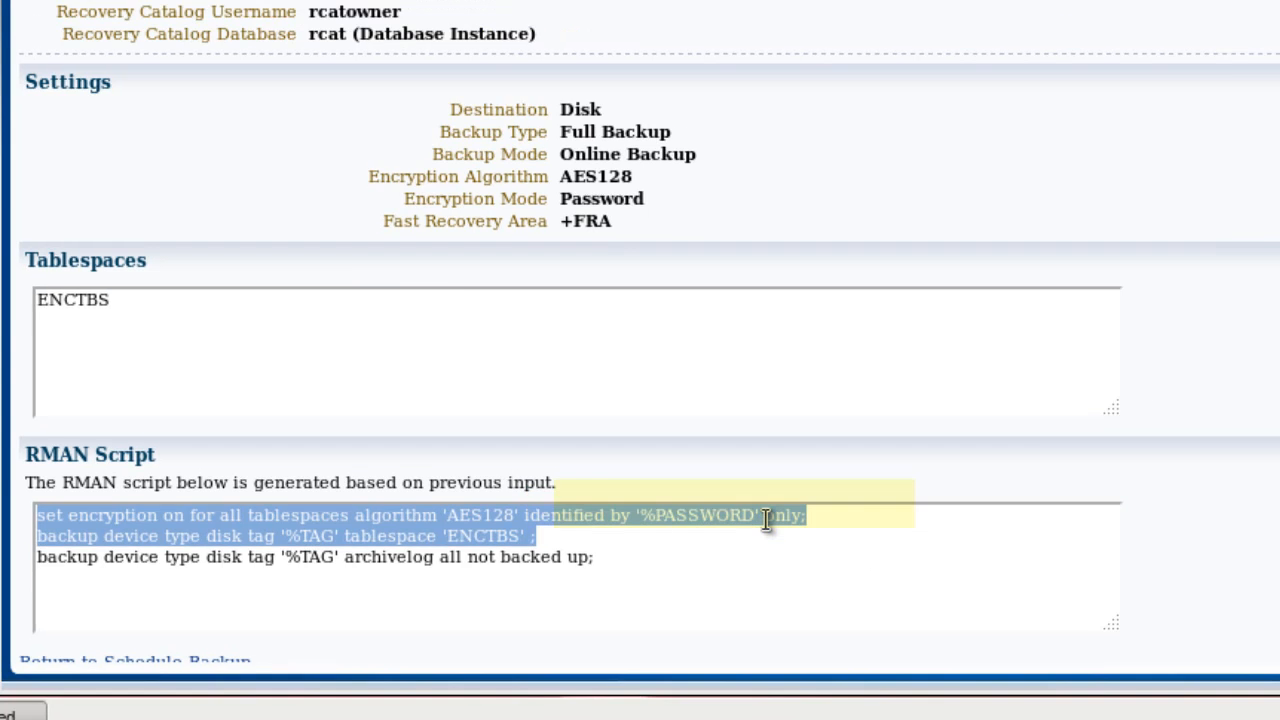
click(1213, 202)
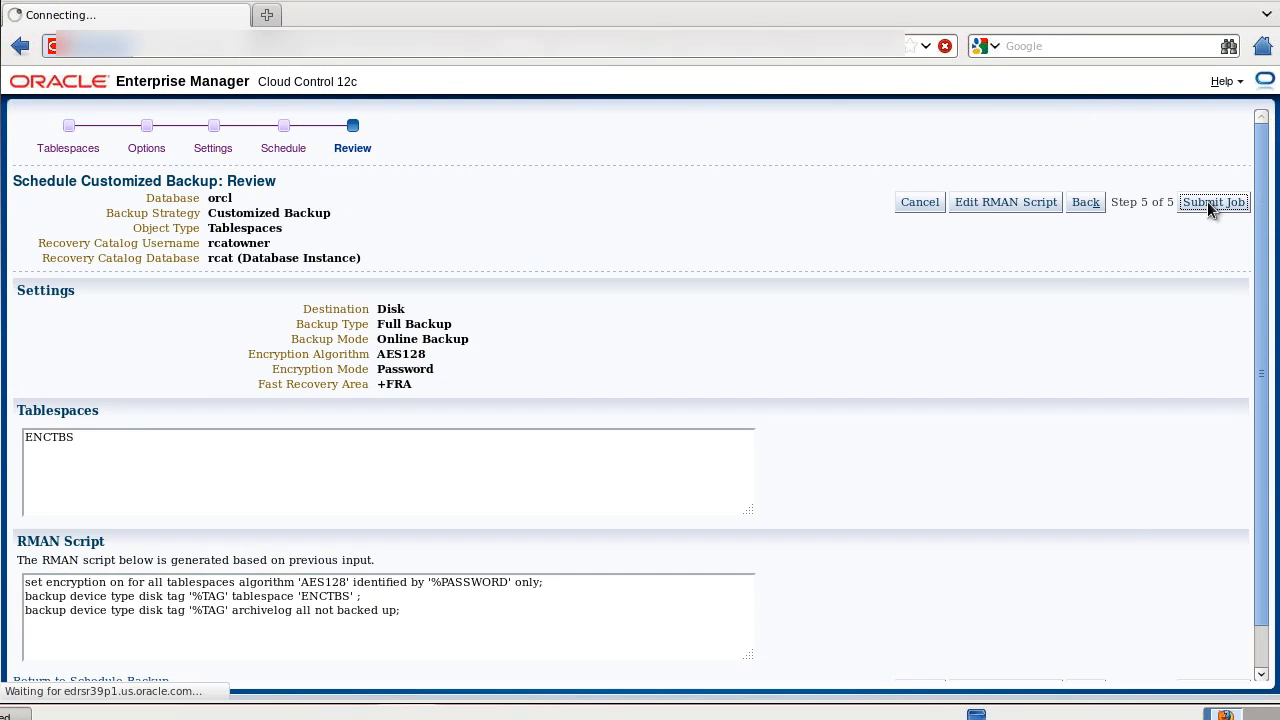
View the submitted job's Execution page and refresh it to show the backup running.
click(1213, 201)
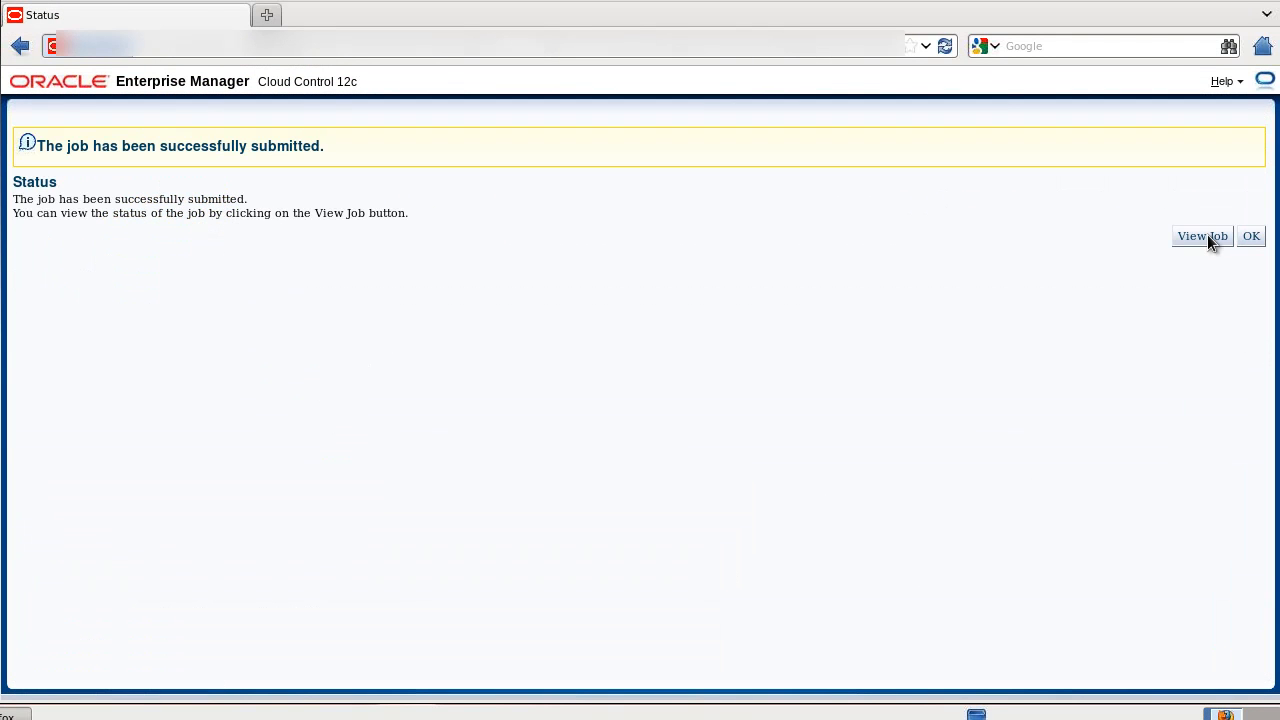
click(1251, 236)
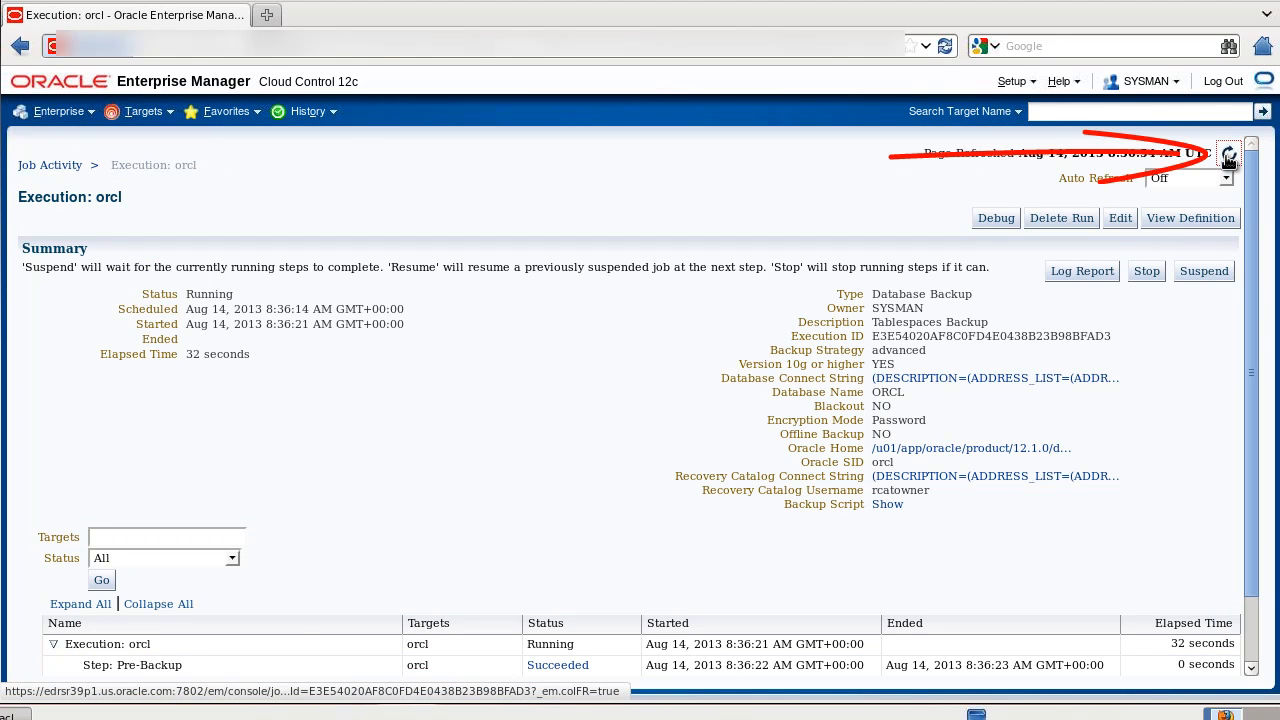
click(1229, 157)
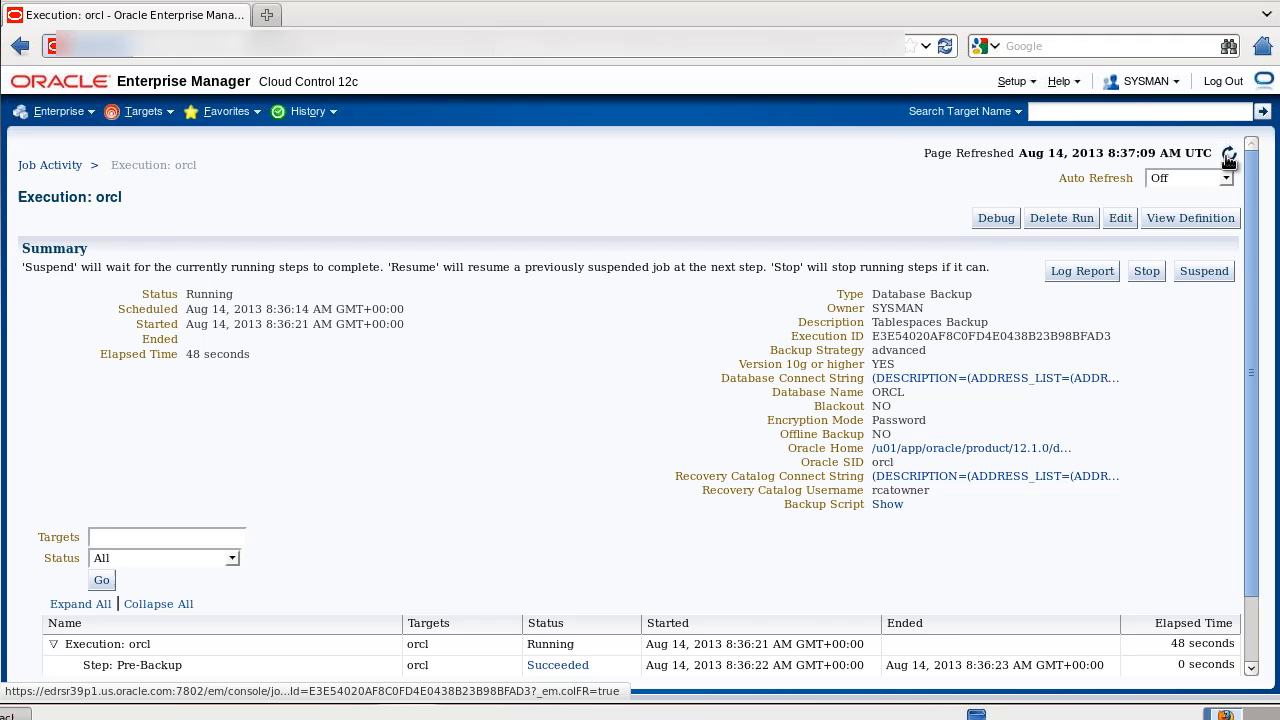